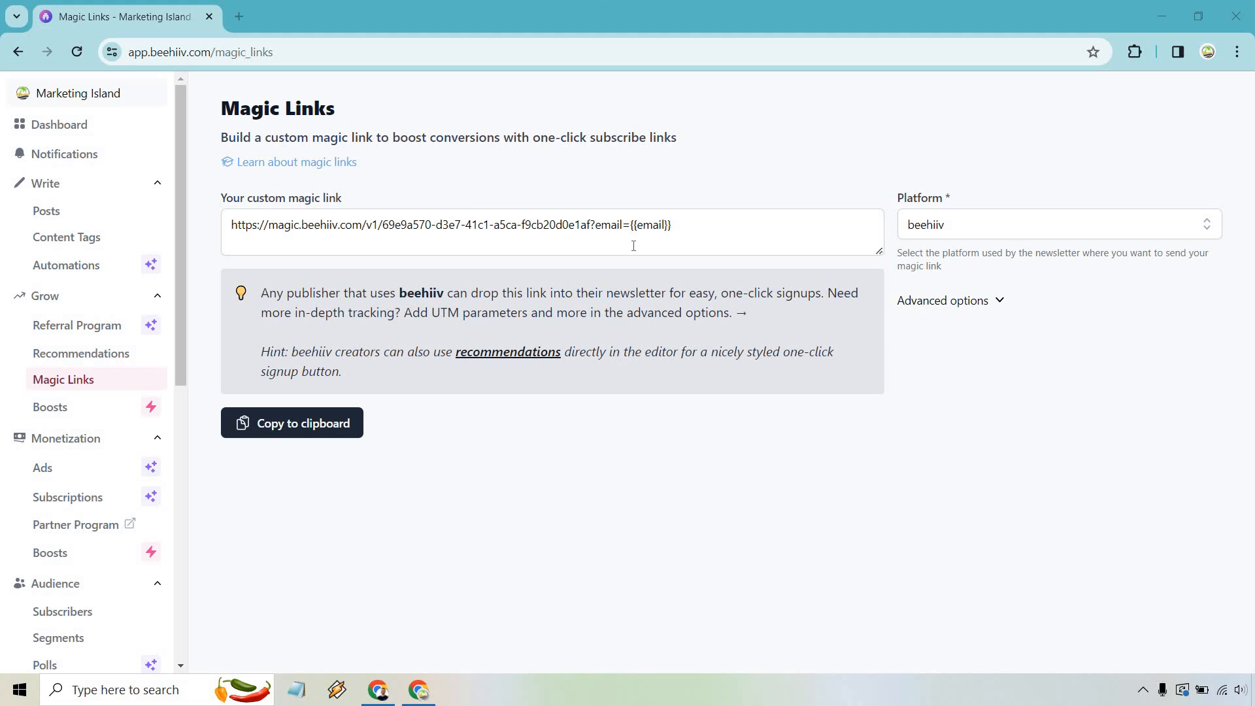
mouse_move(705, 187)
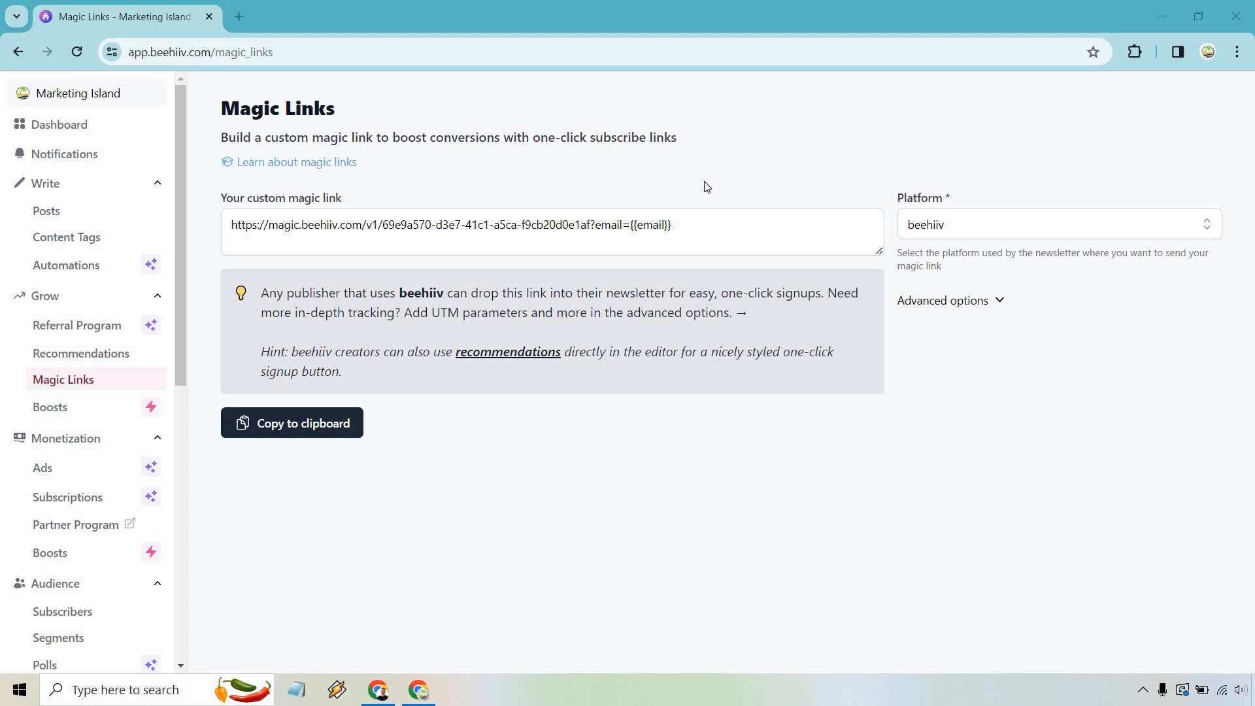
mouse_move(710, 227)
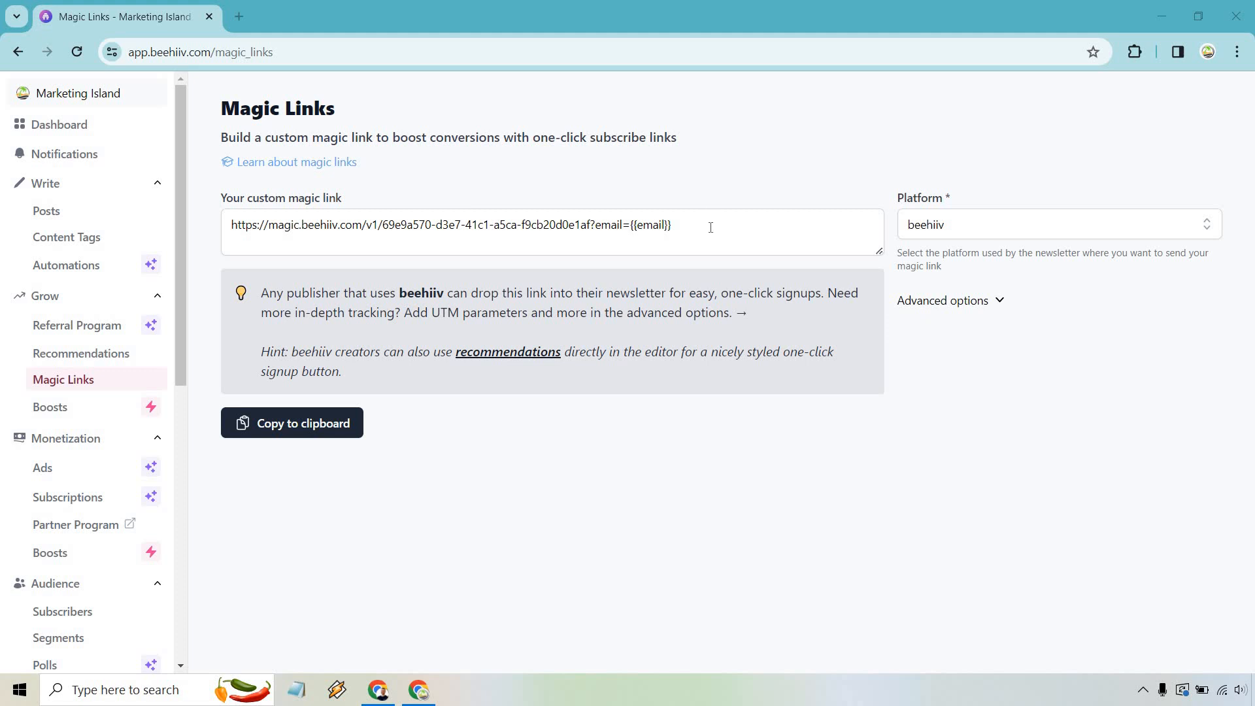
- Expand the advanced magic link options to show UTM Source, Medium, Campaign and Redirect URL
click(951, 300)
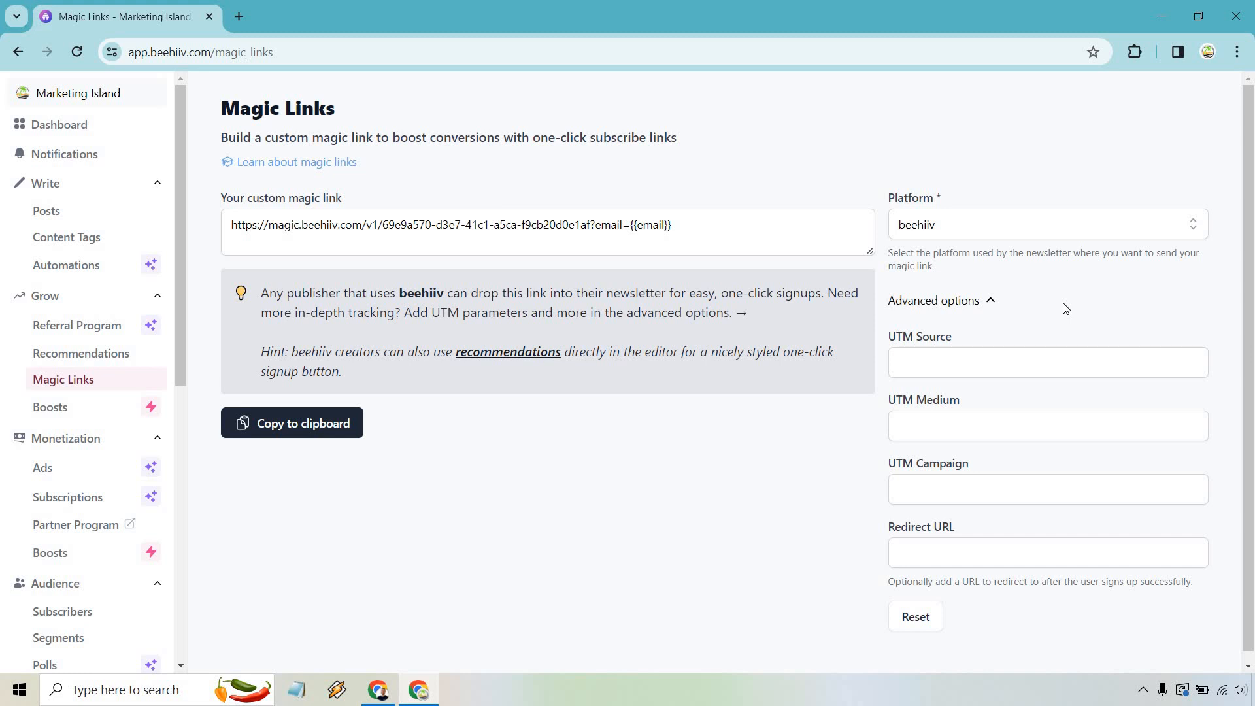
mouse_move(1009, 456)
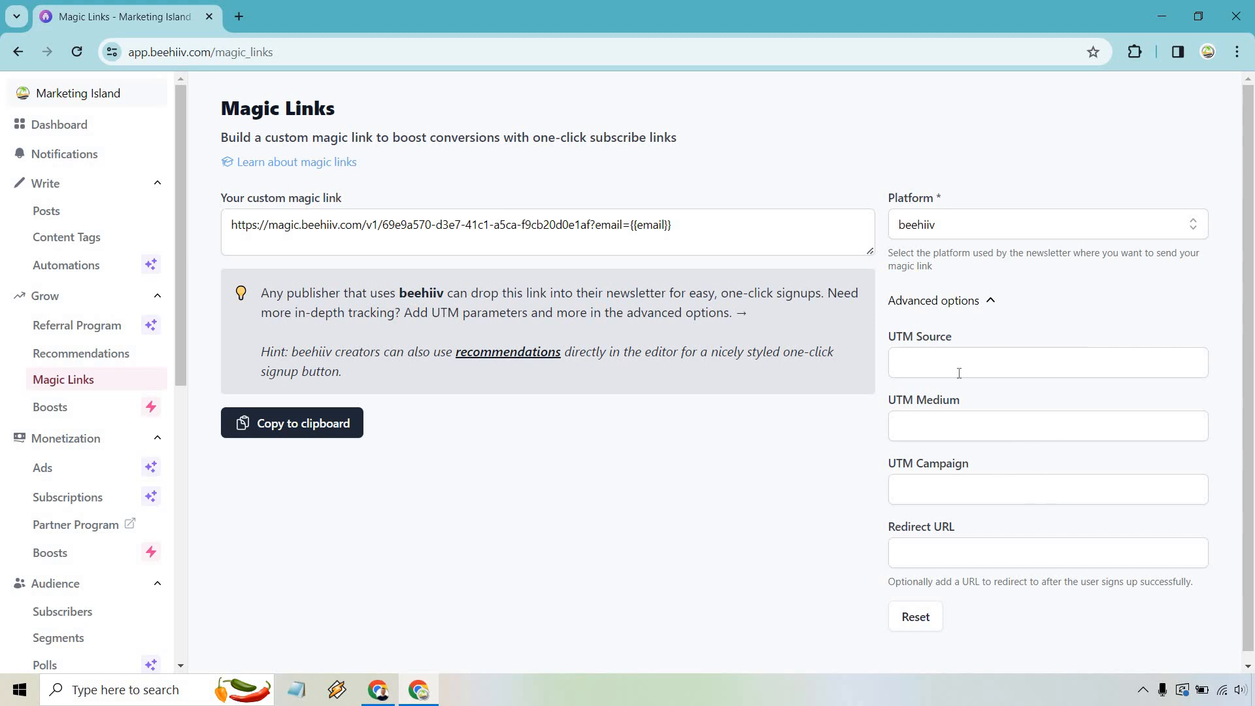
mouse_move(1059, 548)
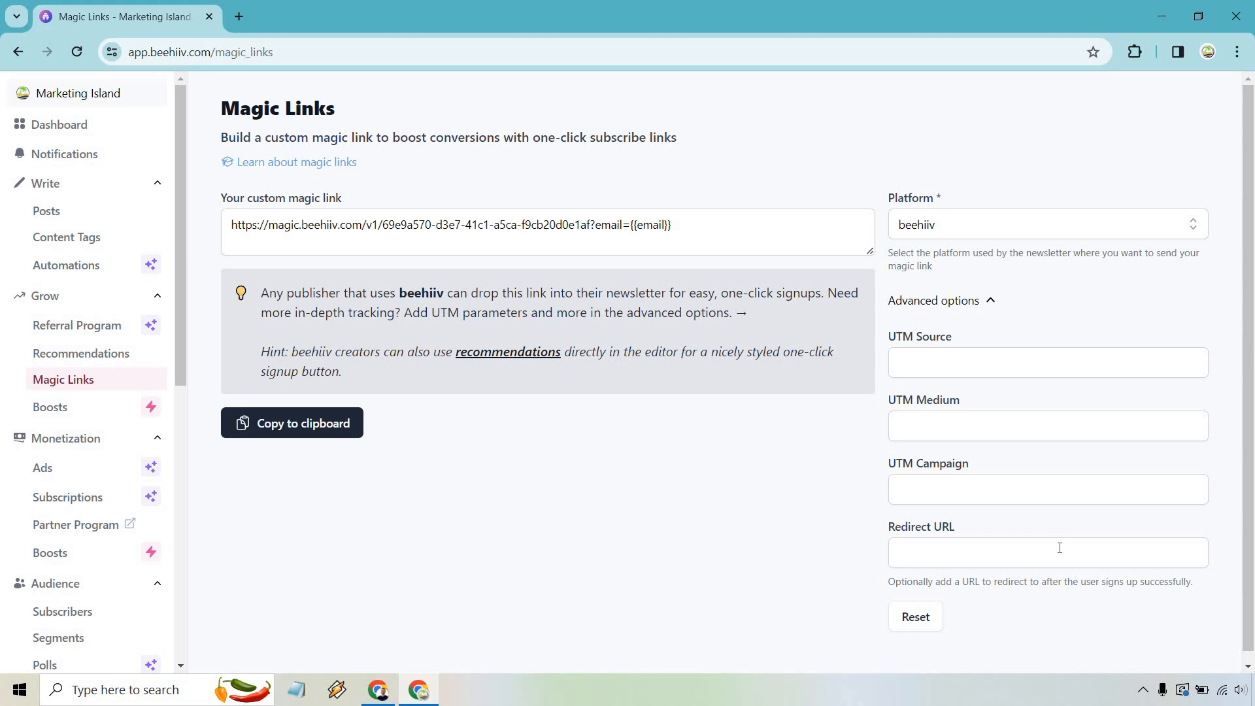
mouse_move(977, 225)
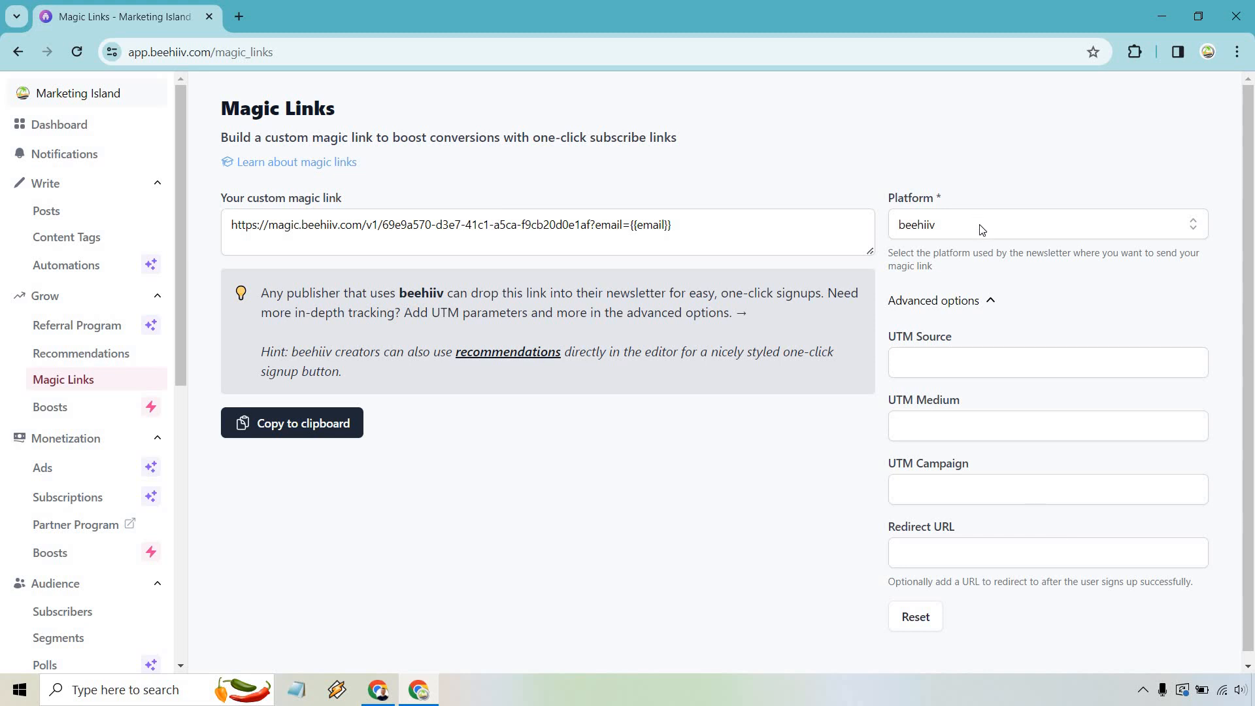
- Choose ConvertKit as the platform so the link uses {{subscriber.email_address}}
click(1040, 225)
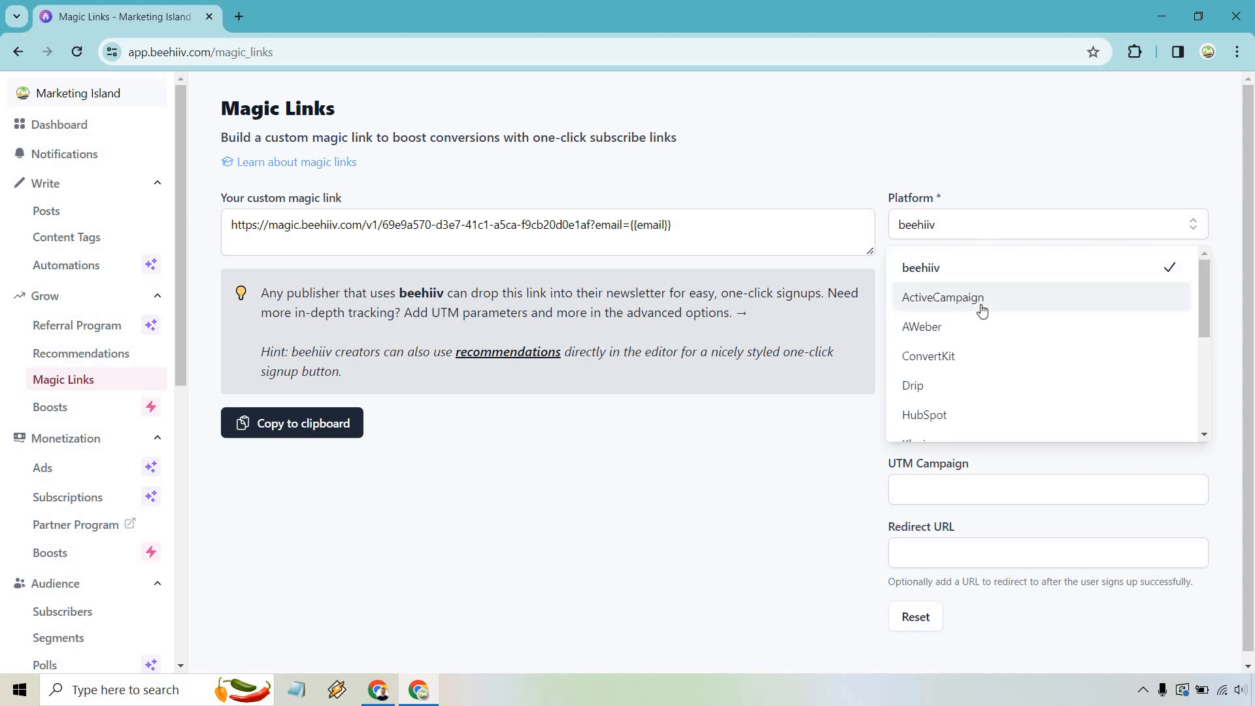
scroll(down, 3)
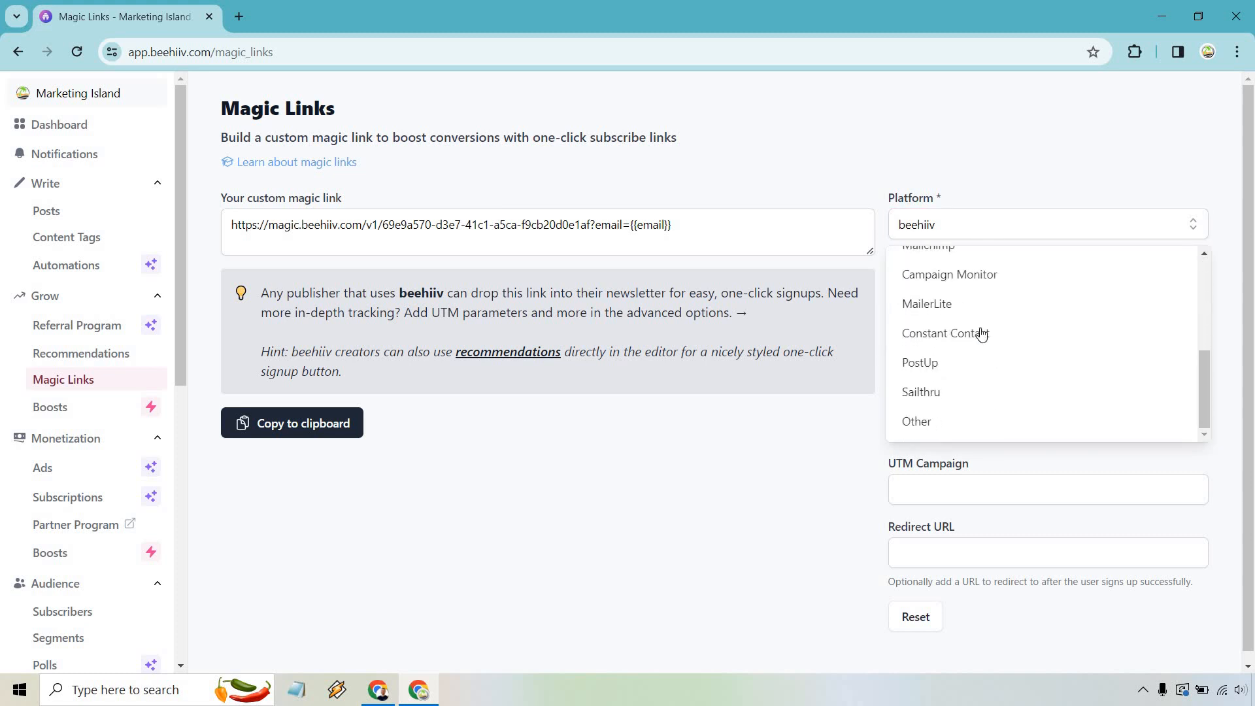
scroll(up, 3)
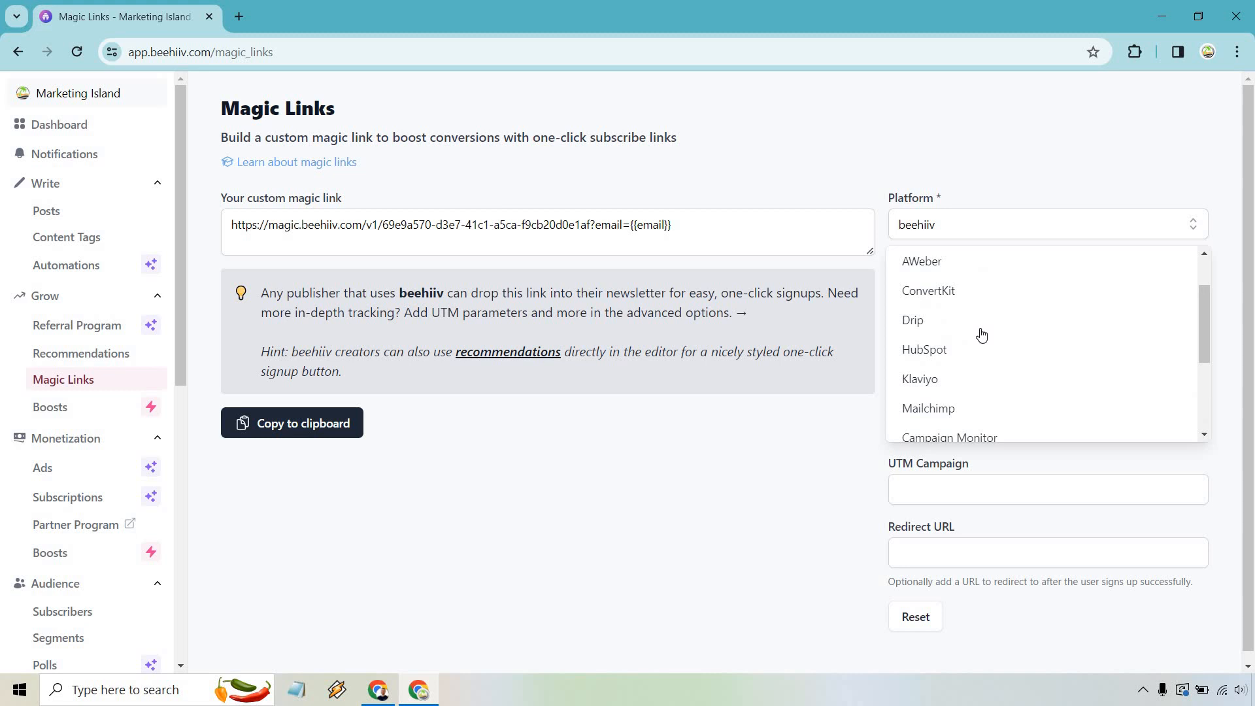
click(928, 290)
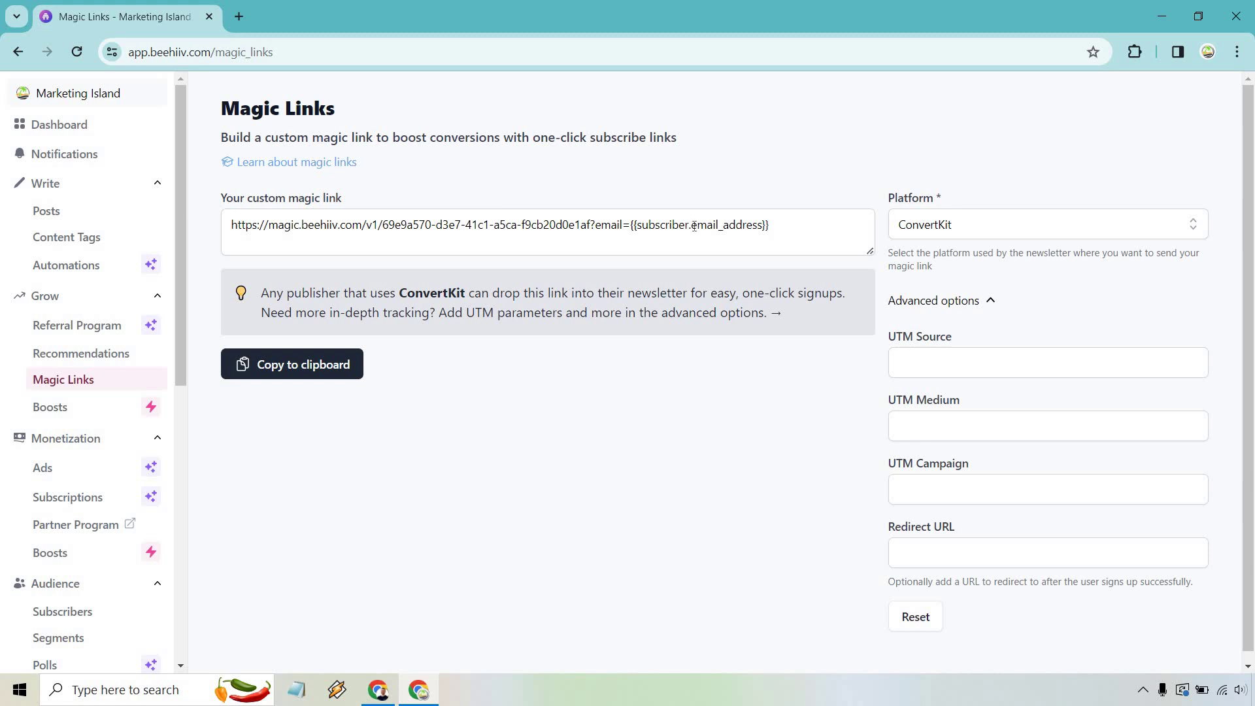
double_click(648, 224)
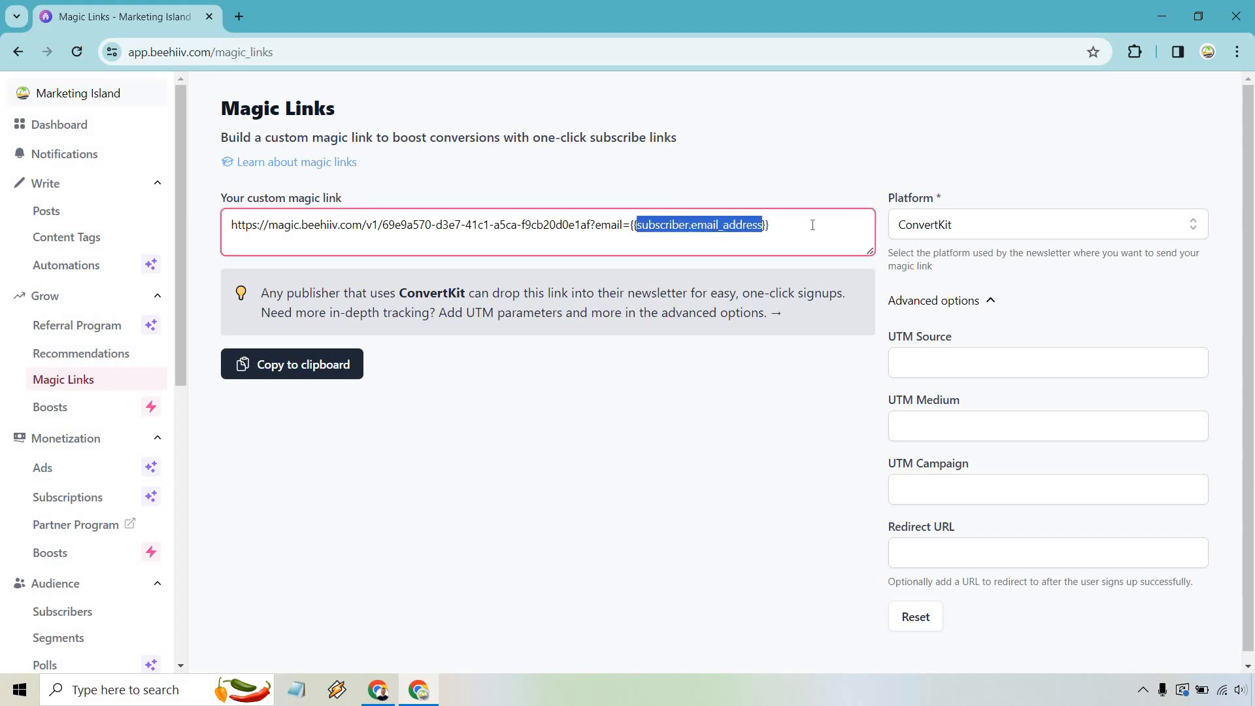
click(808, 166)
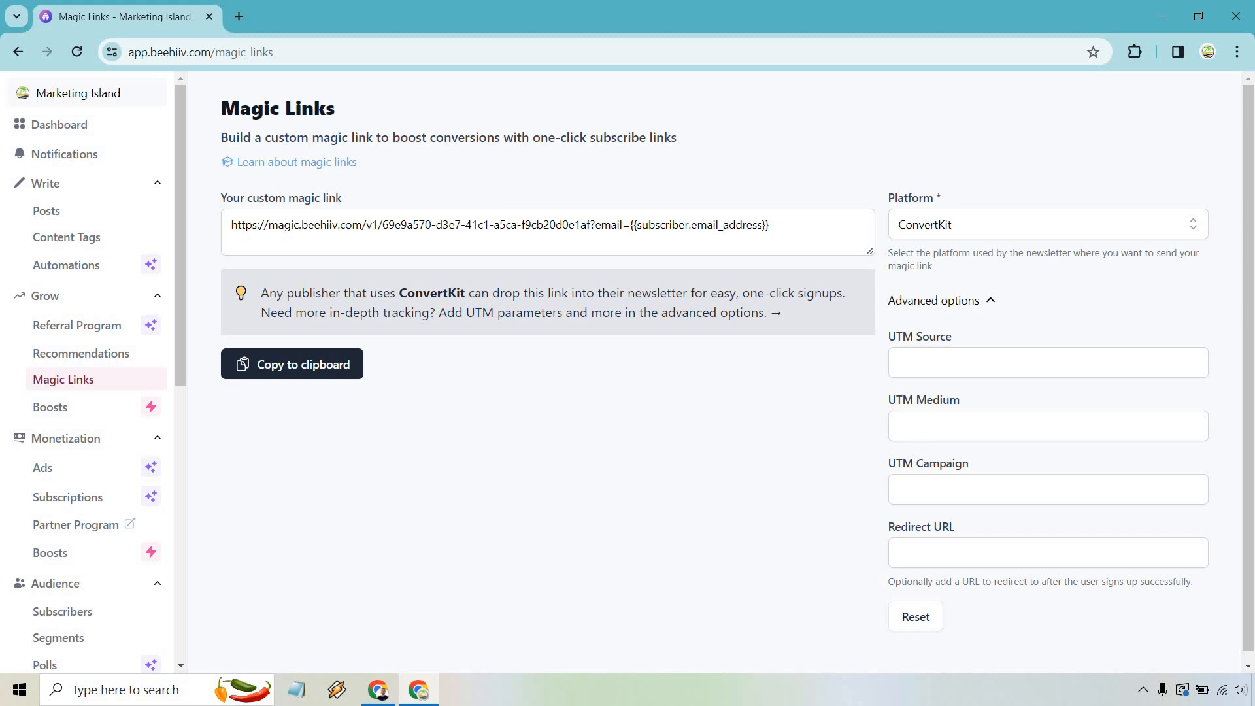
mouse_move(809, 166)
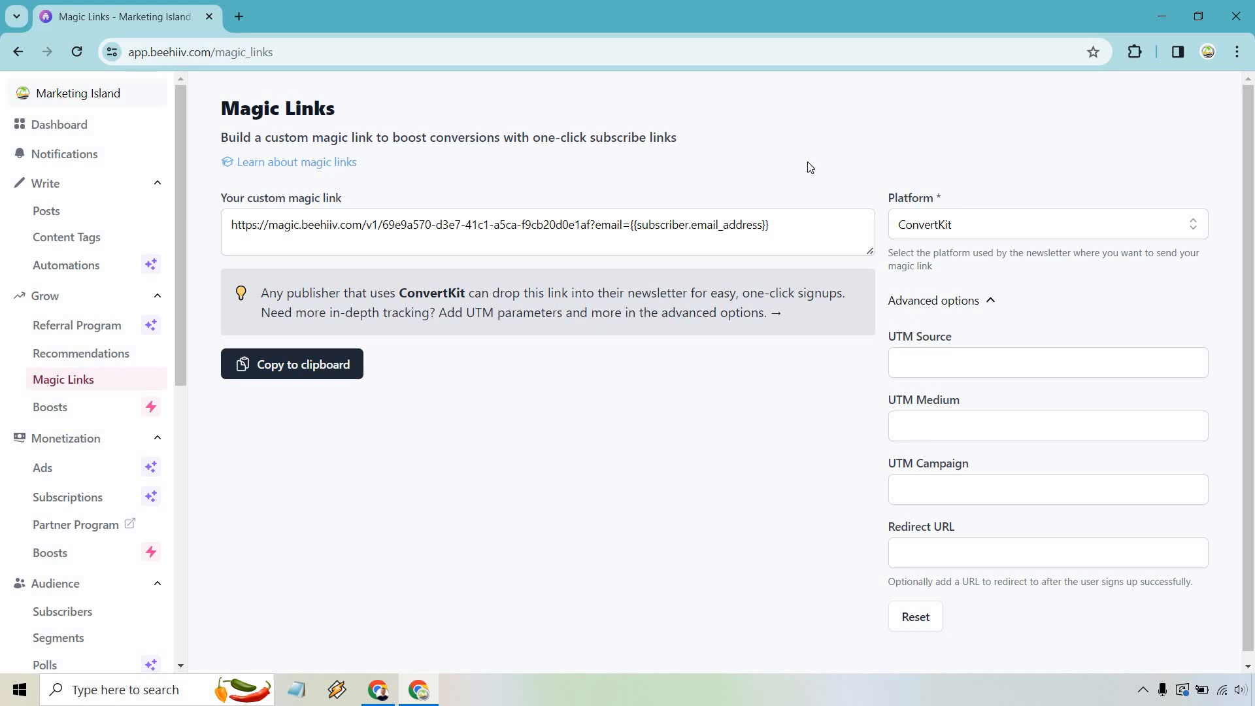